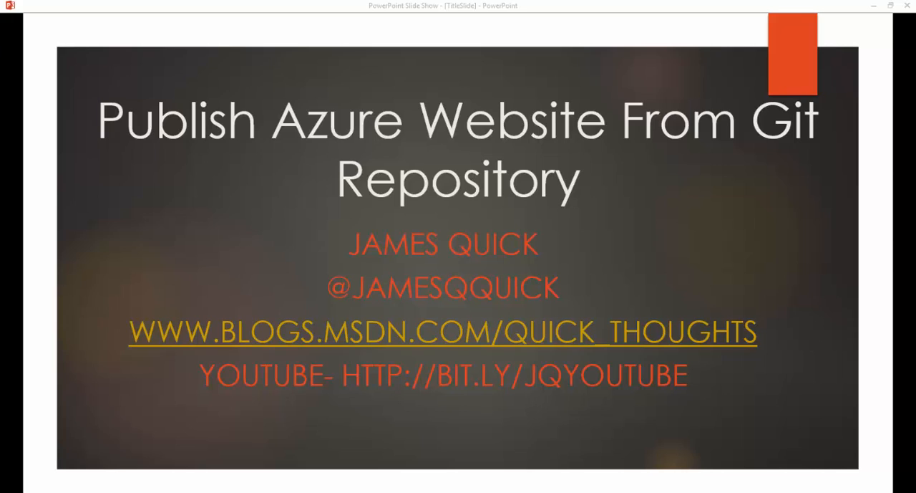
{"action": "mouse_move", "coordinate": [540, 268]}
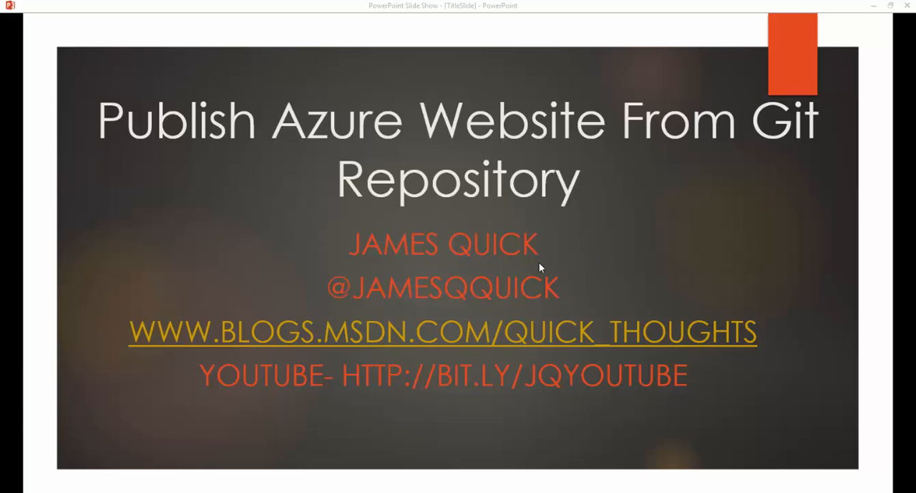
- Quick-create web app 'jqqtest' on the free East US Default1 plan
{"action": "key", "text": "alt+tab"}
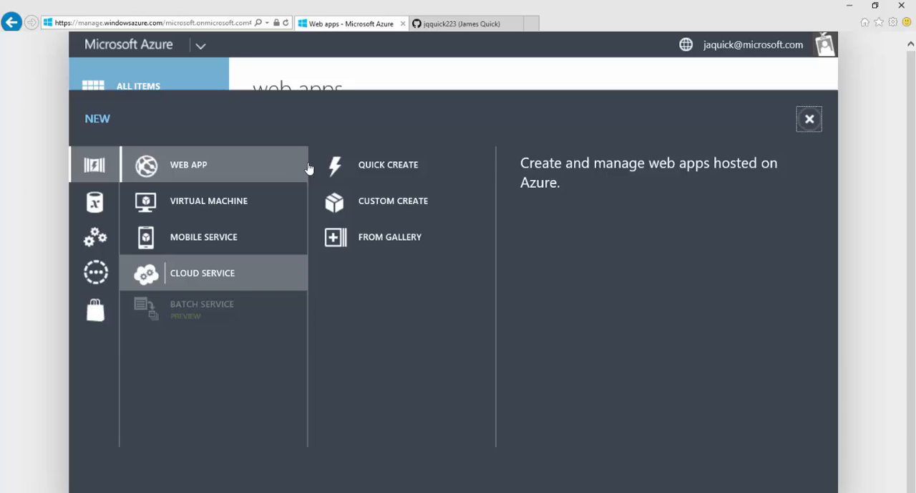
{"action": "left_click", "coordinate": [388, 164]}
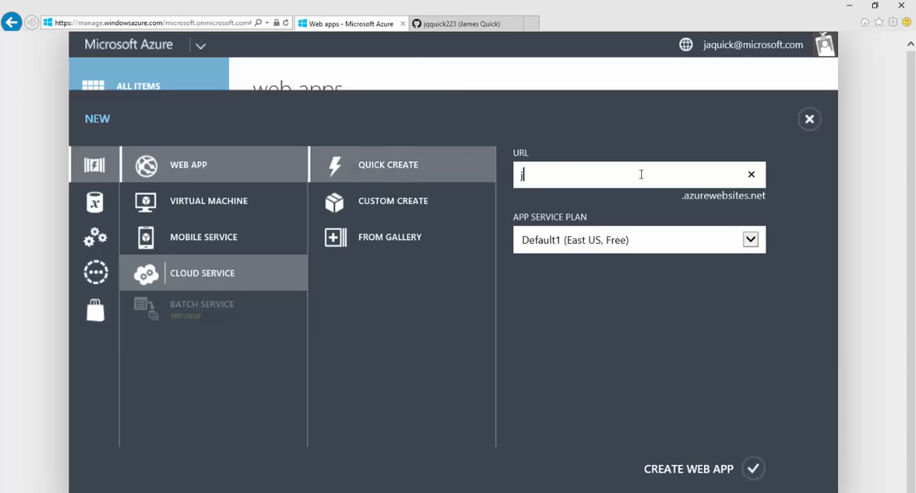
{"action": "type", "text": "qqtest"}
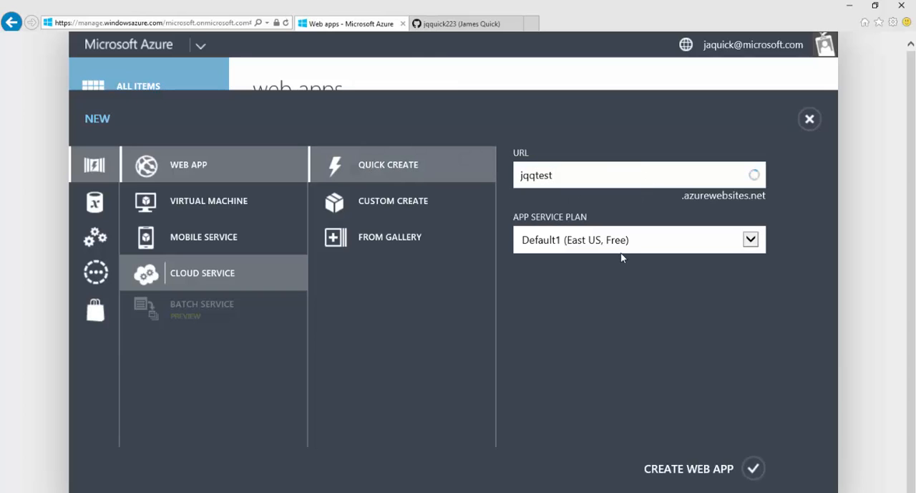
{"action": "left_click", "coordinate": [750, 239]}
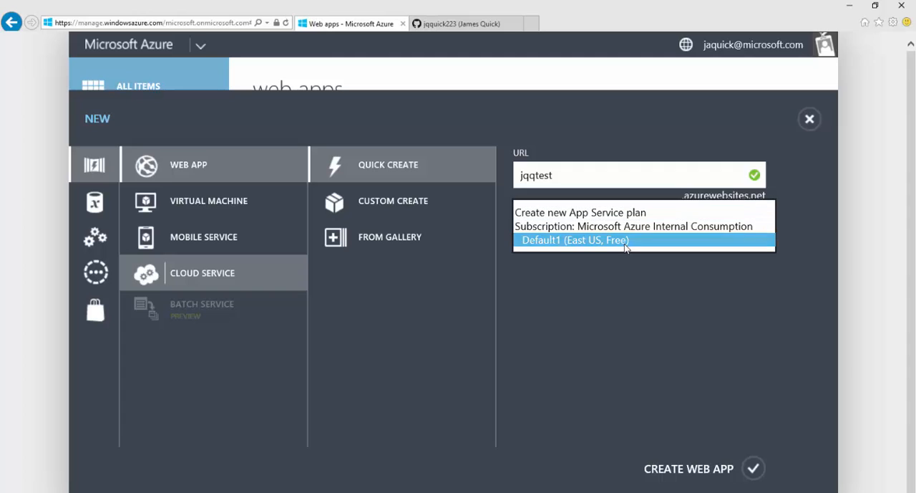
{"action": "left_click", "coordinate": [575, 240]}
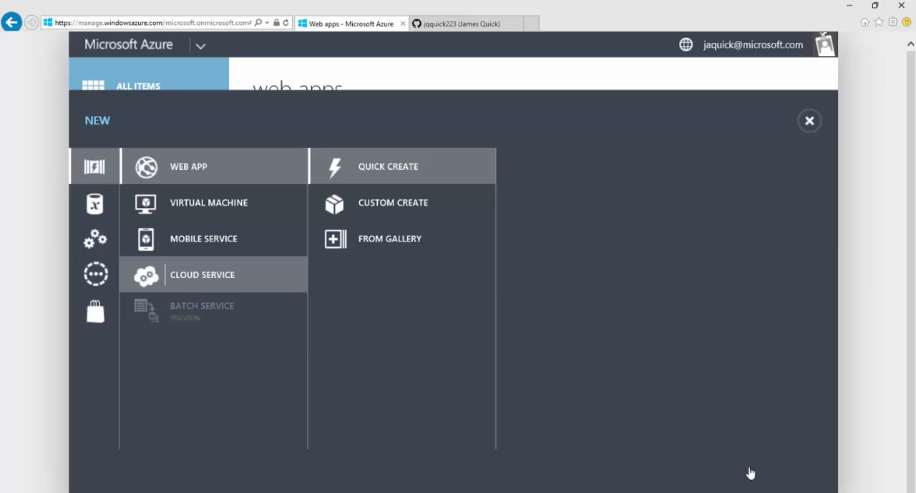
{"action": "left_click", "coordinate": [810, 121]}
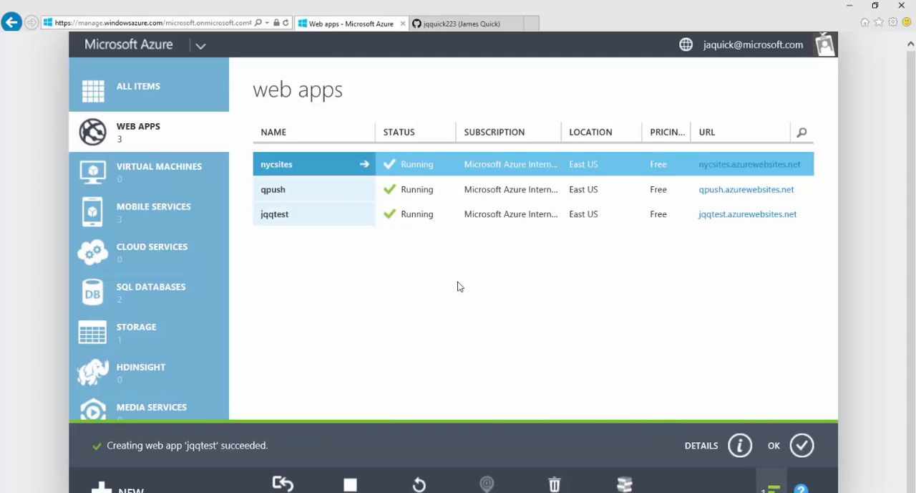
{"action": "mouse_move", "coordinate": [346, 218]}
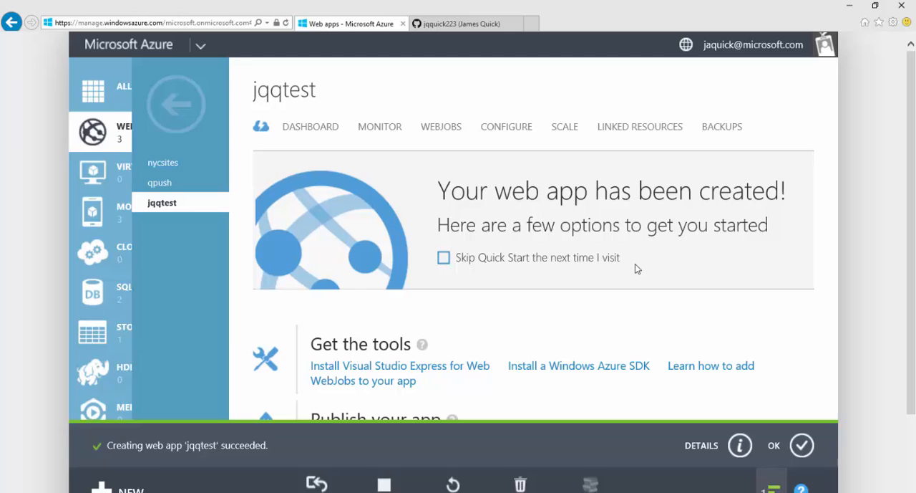
- Dismiss the jqqtest creation notice and bring up the window switcher
{"action": "left_click", "coordinate": [802, 445]}
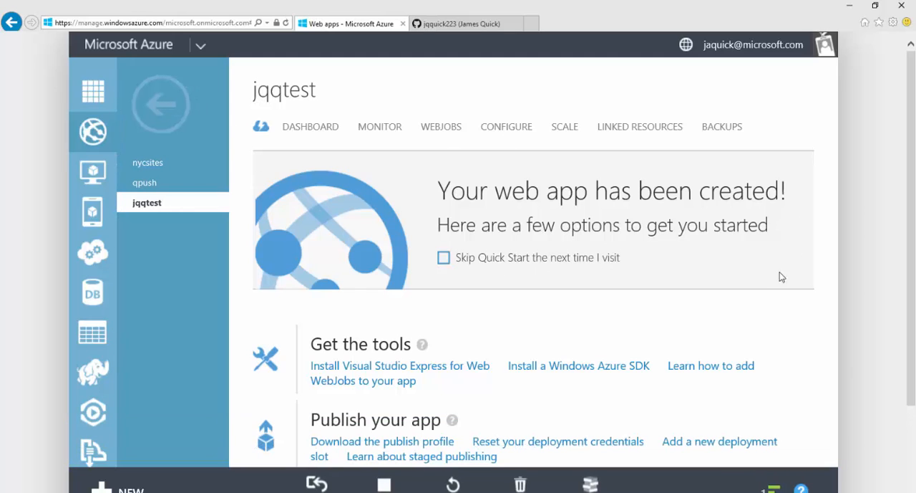
{"action": "mouse_move", "coordinate": [239, 280]}
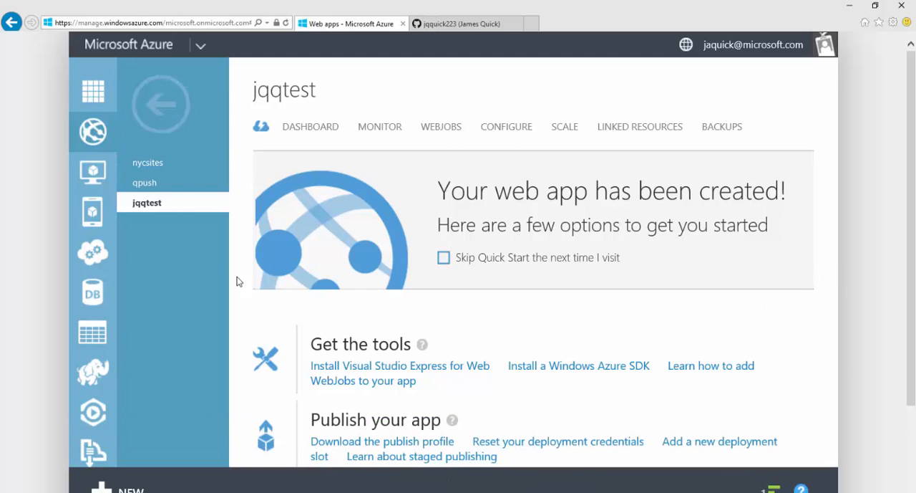
{"action": "key", "text": "alt+tab"}
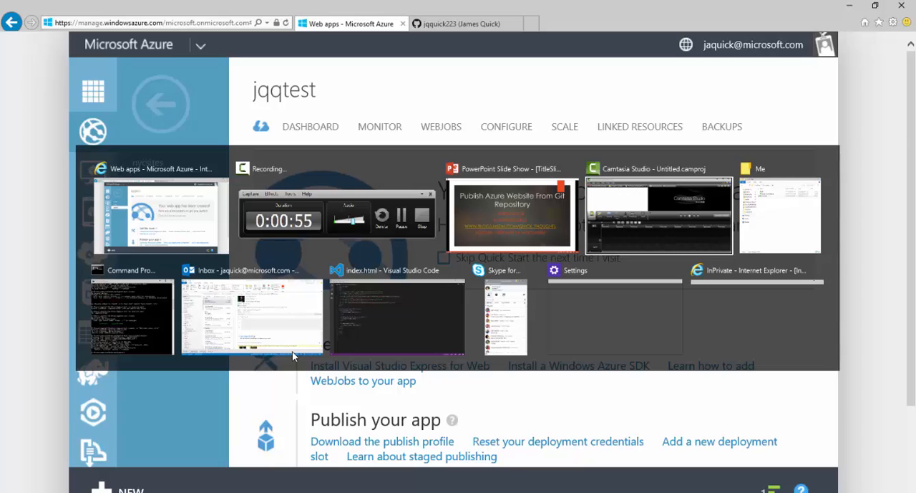
- Review the jQuery Mobile index.html in Visual Studio Code, then show the Desktop folder
{"action": "left_click", "coordinate": [396, 315]}
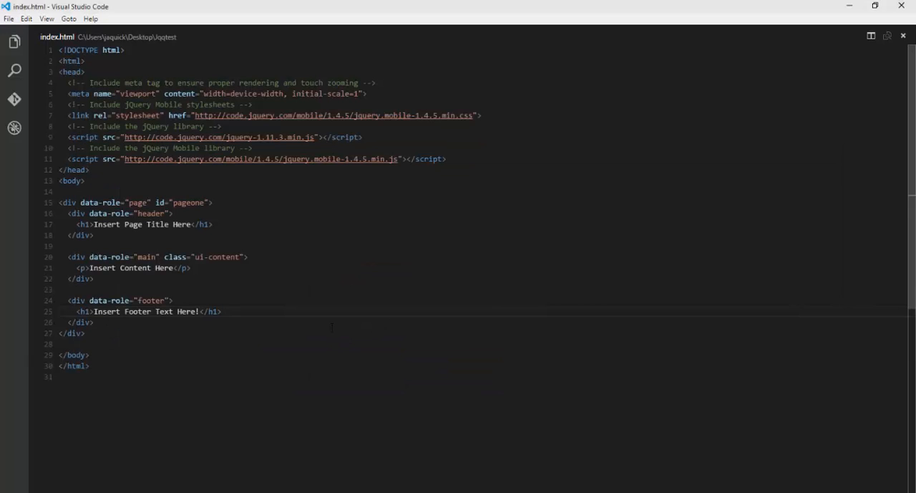
{"action": "mouse_move", "coordinate": [255, 326]}
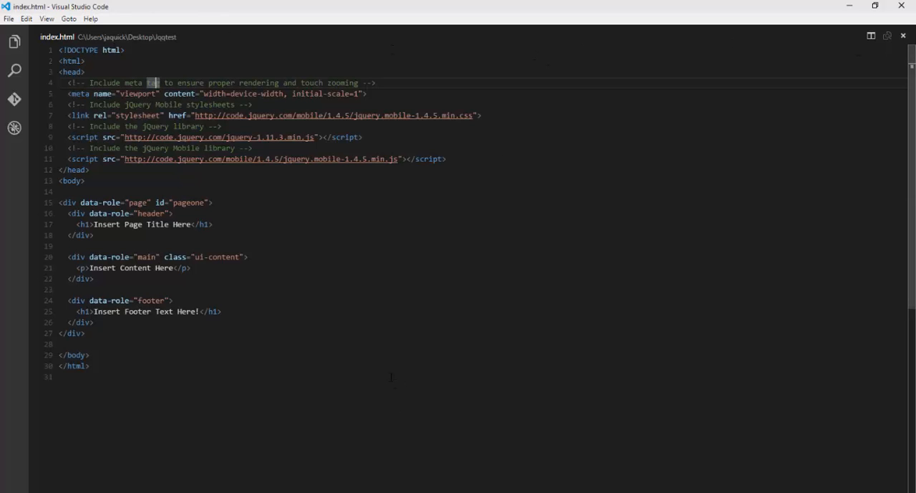
{"action": "key", "text": "alt+tab"}
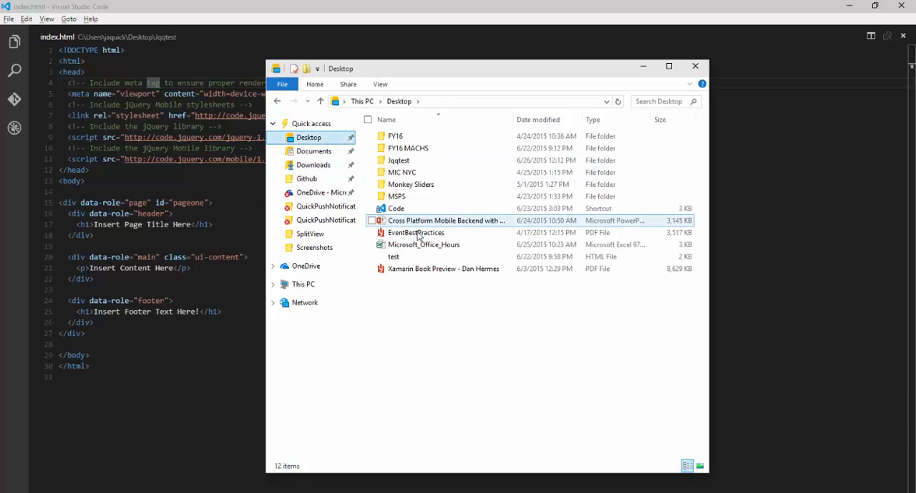
- Open the Jqqtest project folder in File Explorer to check its contents
{"action": "double_click", "coordinate": [399, 160]}
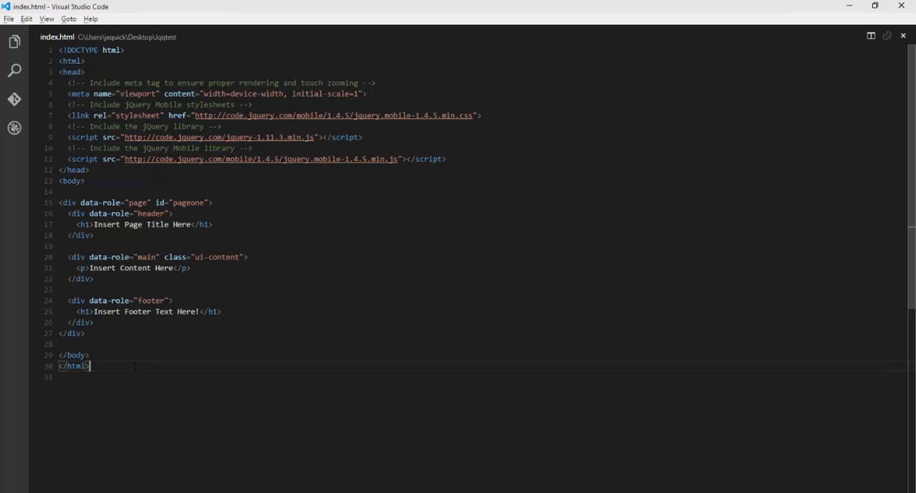
- Choose Local Git repository as jqqtest's source-control deployment source
{"action": "key", "text": "alt+tab"}
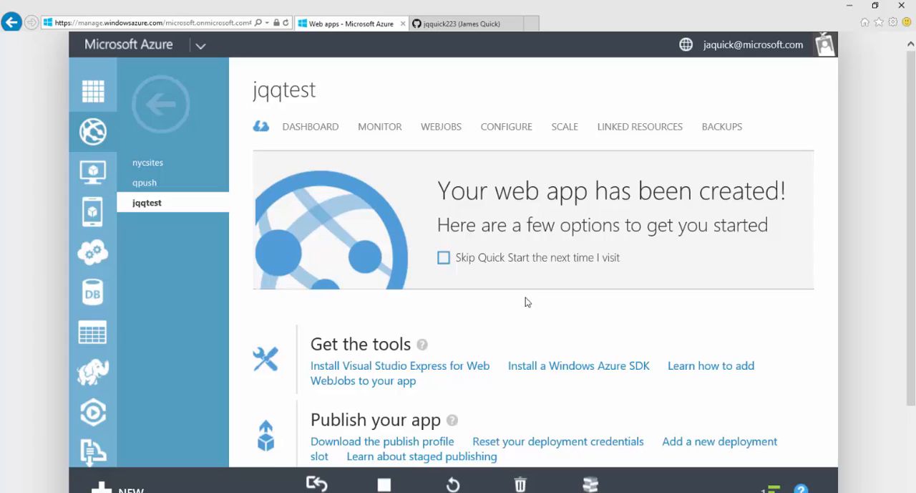
{"action": "scroll", "scroll_direction": "down", "scroll_amount": 3}
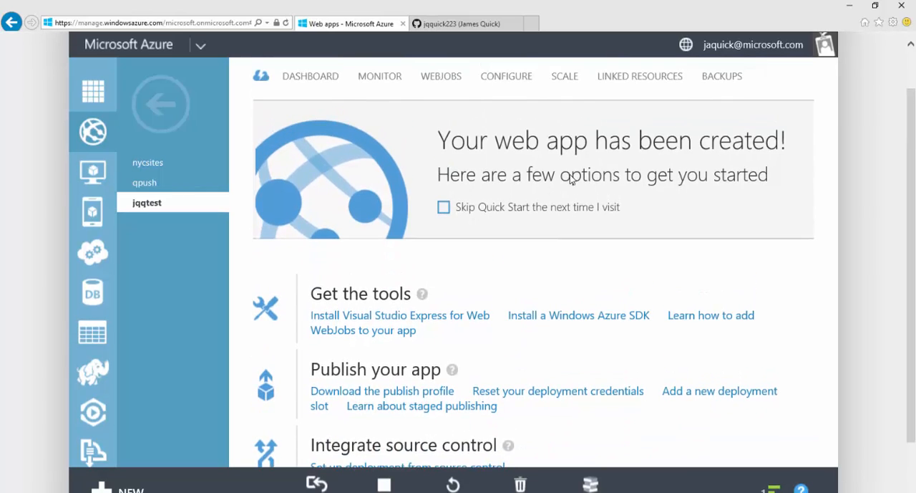
{"action": "scroll", "scroll_direction": "down", "scroll_amount": 3}
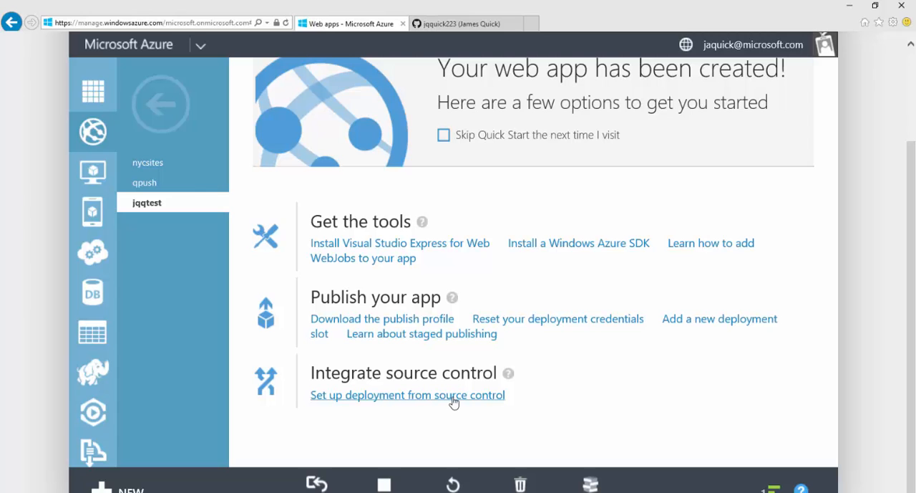
{"action": "left_click", "coordinate": [408, 394]}
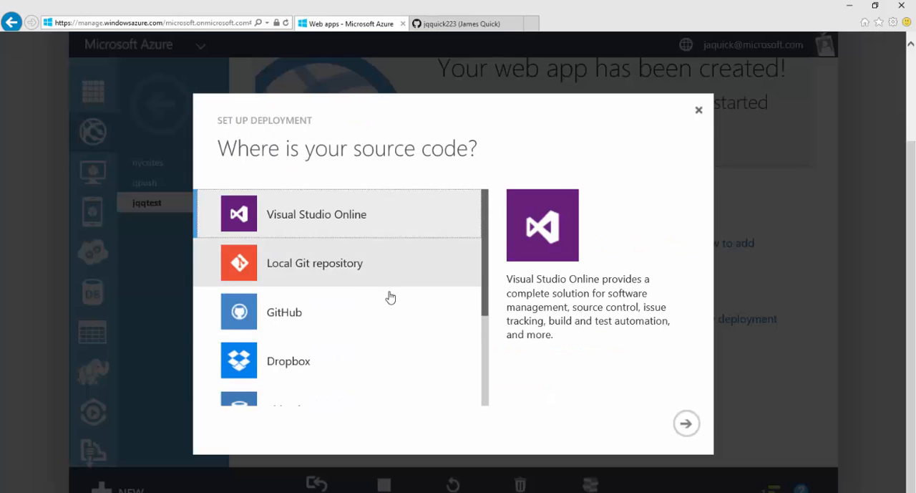
{"action": "left_click", "coordinate": [315, 263]}
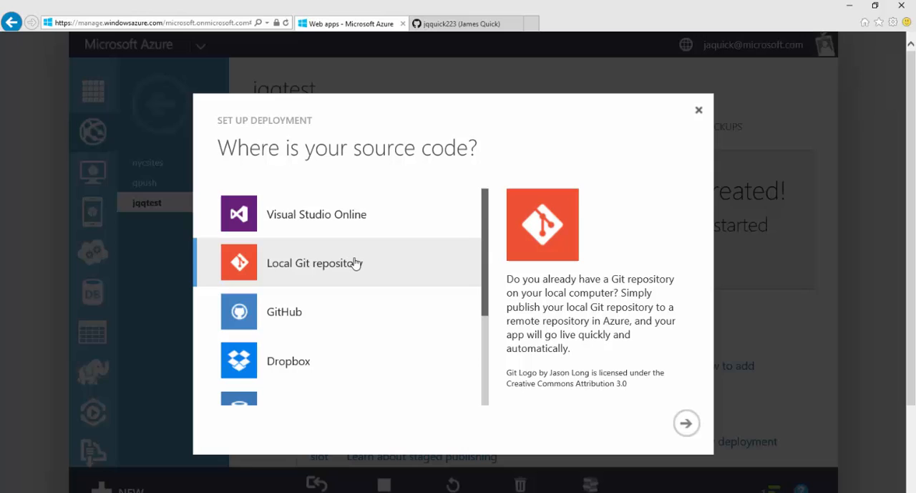
{"action": "mouse_move", "coordinate": [446, 276]}
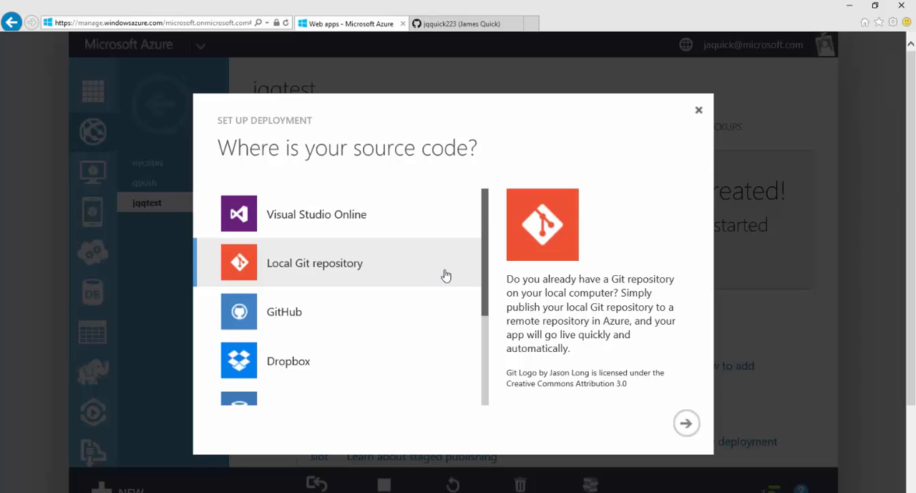
{"action": "mouse_move", "coordinate": [404, 277]}
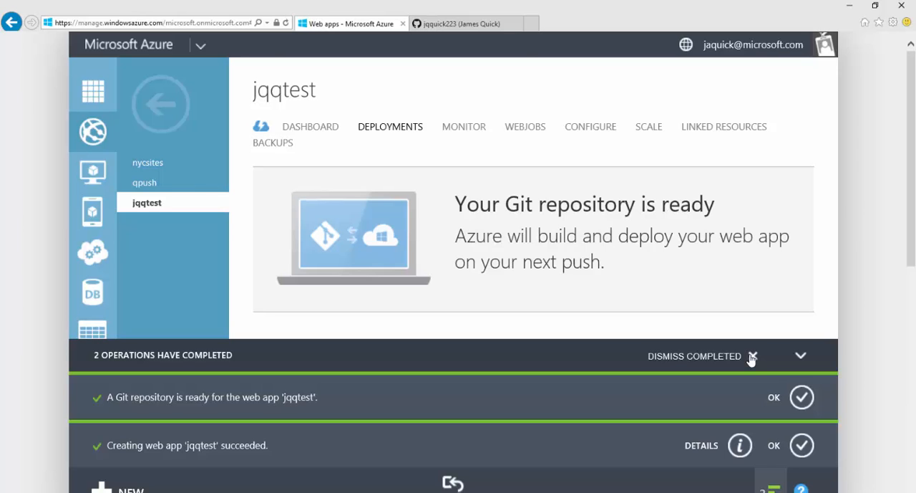
- Read the 'Push my local files' steps and copy jqqtest's Git URL
{"action": "left_click", "coordinate": [753, 356]}
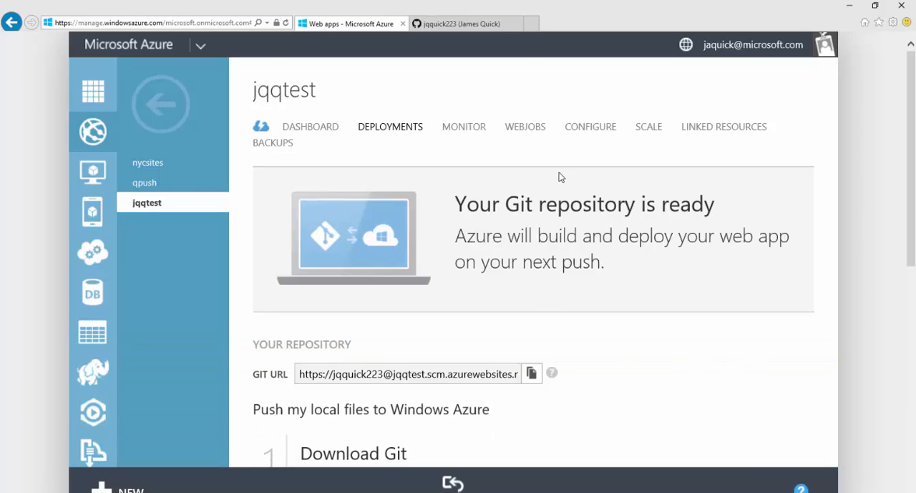
{"action": "mouse_move", "coordinate": [642, 372]}
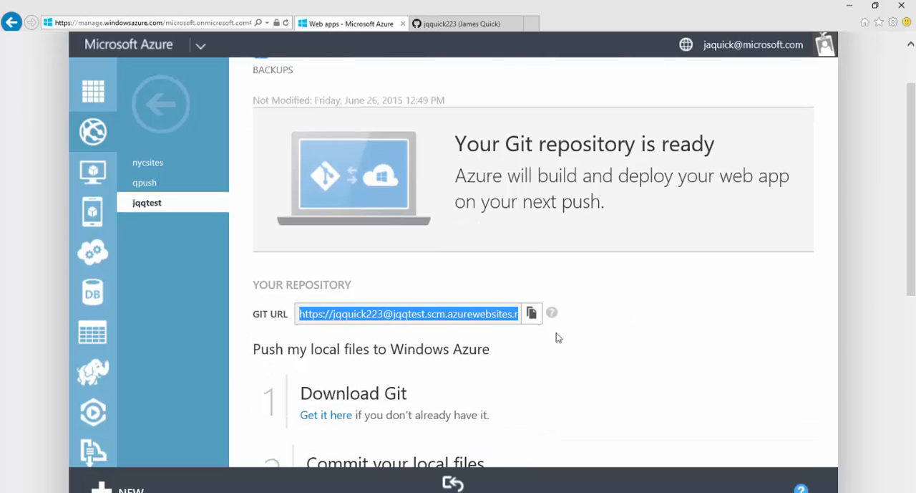
{"action": "scroll", "scroll_direction": "down", "scroll_amount": 3}
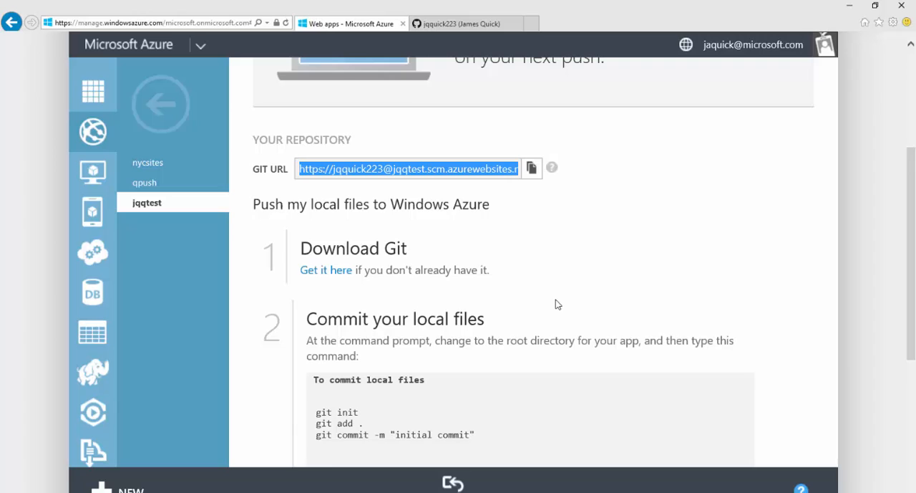
{"action": "scroll", "scroll_direction": "down", "scroll_amount": 3}
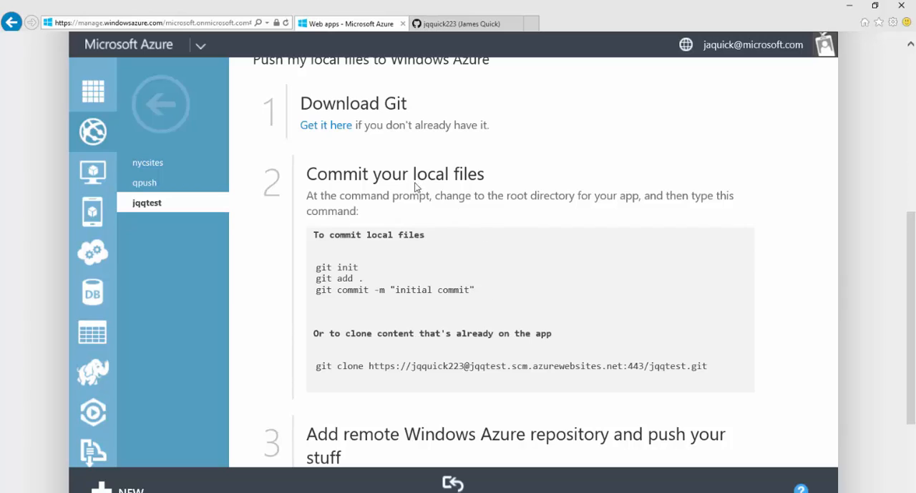
{"action": "mouse_move", "coordinate": [402, 194]}
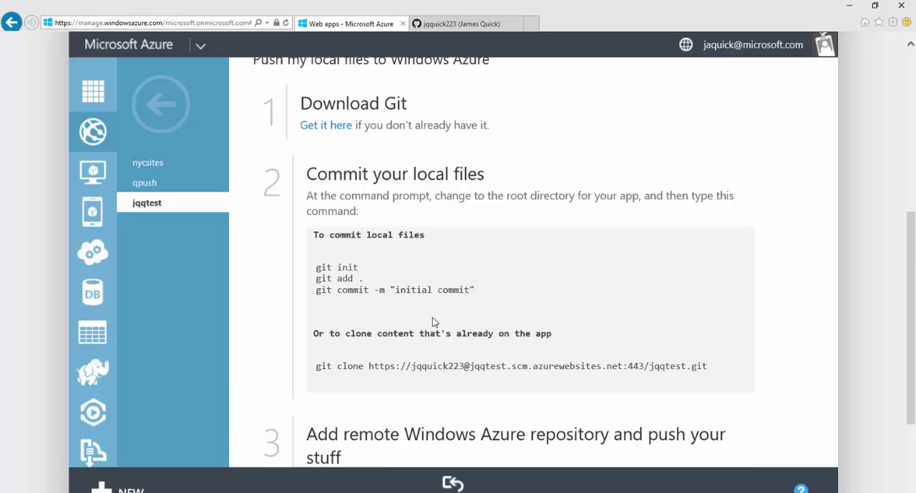
{"action": "scroll", "scroll_direction": "down", "scroll_amount": 3}
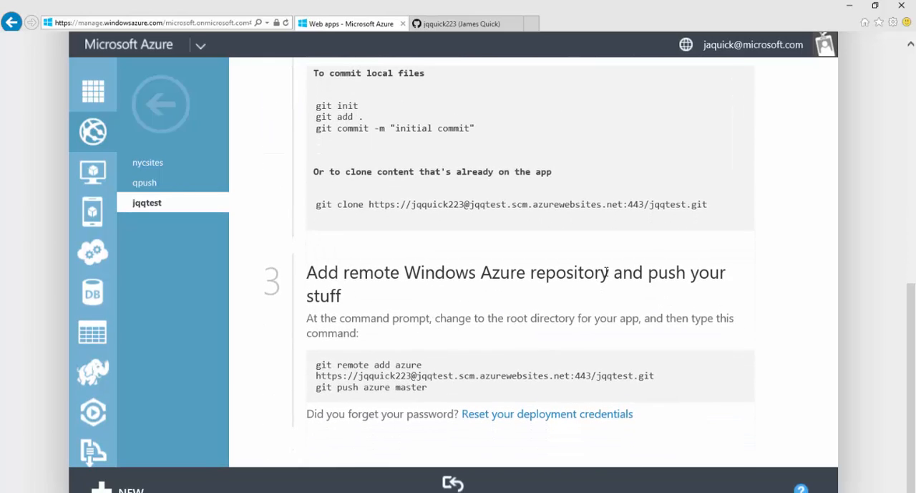
{"action": "mouse_move", "coordinate": [564, 392]}
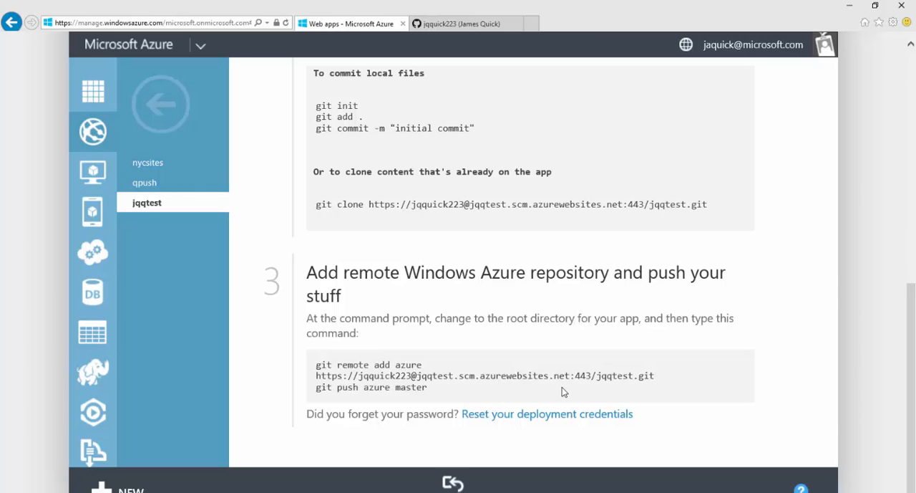
{"action": "mouse_move", "coordinate": [360, 363]}
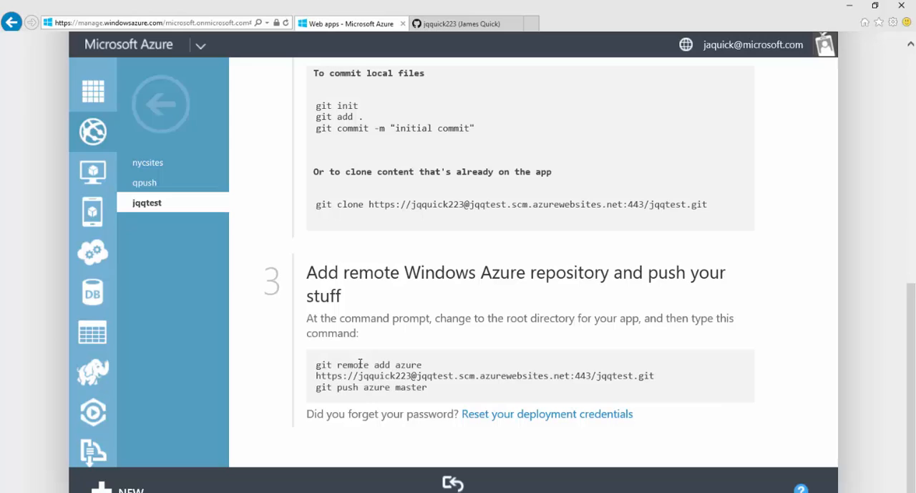
{"action": "double_click", "coordinate": [407, 364]}
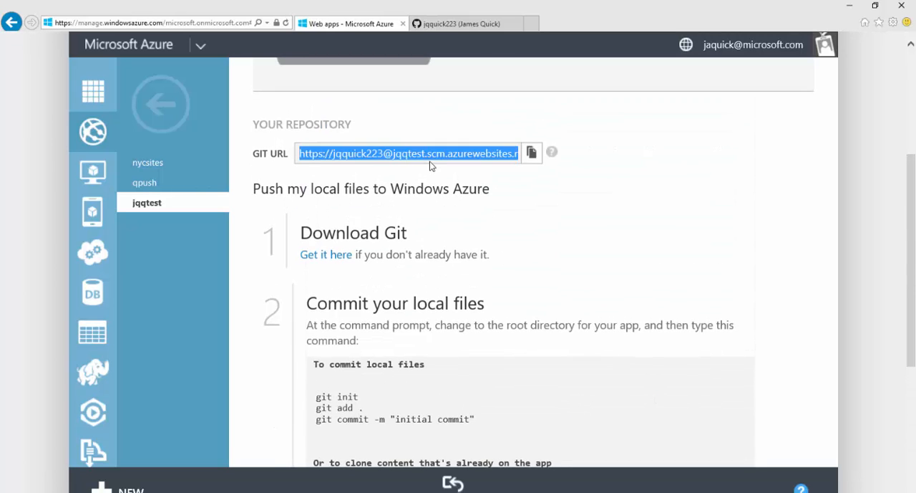
{"action": "scroll", "scroll_direction": "down", "scroll_amount": 3}
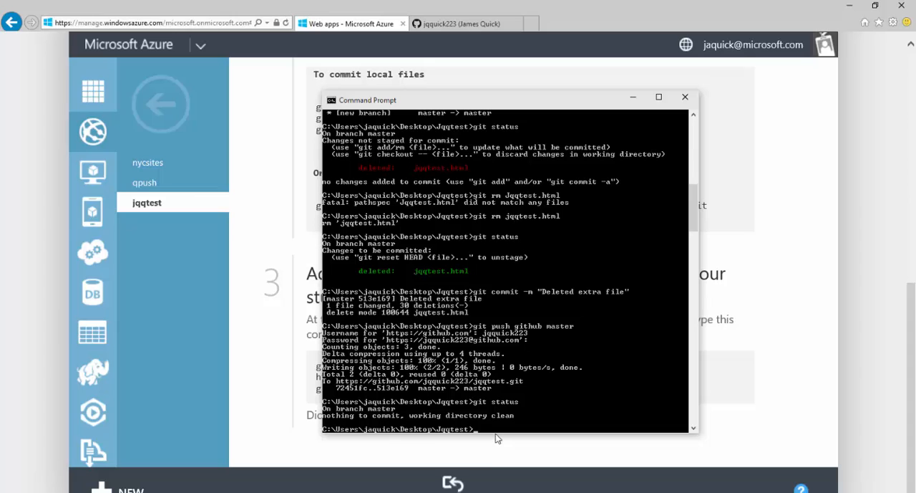
{"action": "type", "text": "git remote add azure https://jqquick223@jqqtest.scm.azurewebsites.net:443/jqqtest.git"}
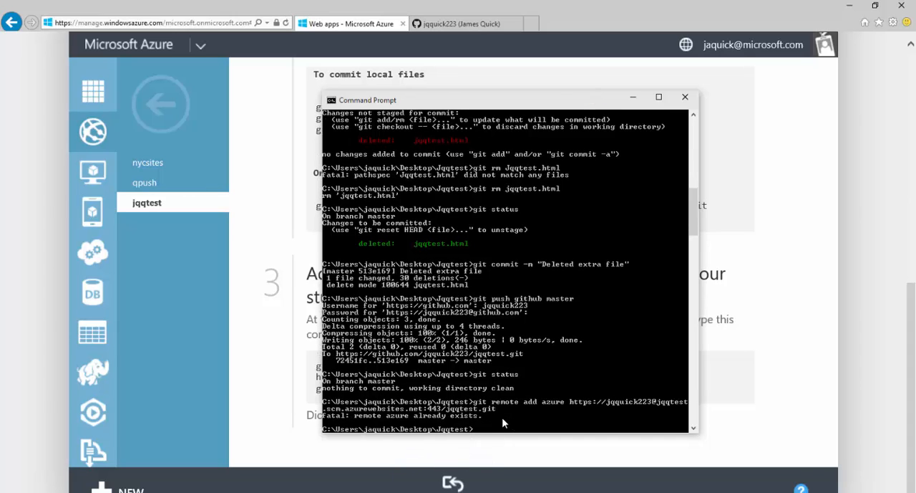
{"action": "mouse_move", "coordinate": [469, 435]}
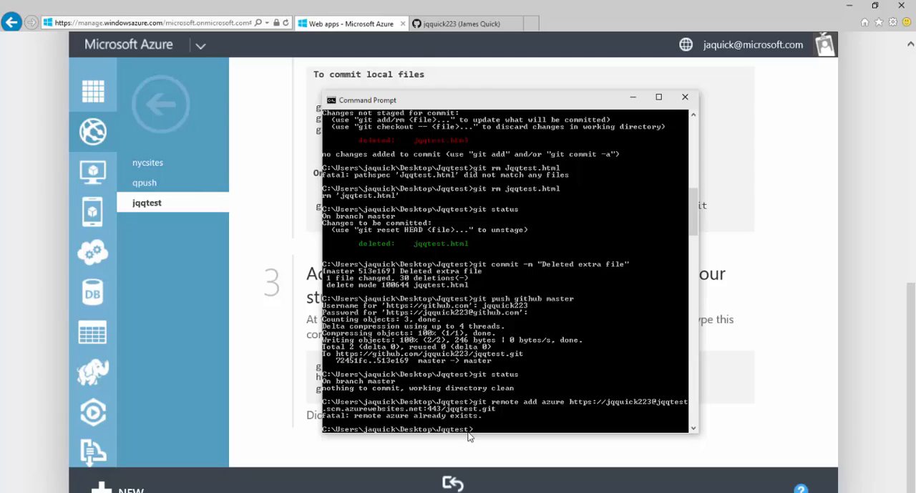
{"action": "mouse_move", "coordinate": [467, 424]}
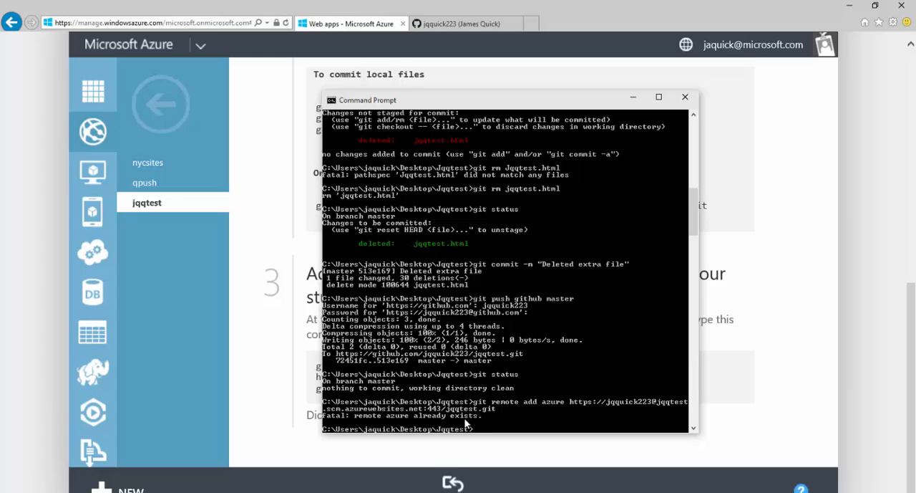
{"action": "mouse_move", "coordinate": [495, 421]}
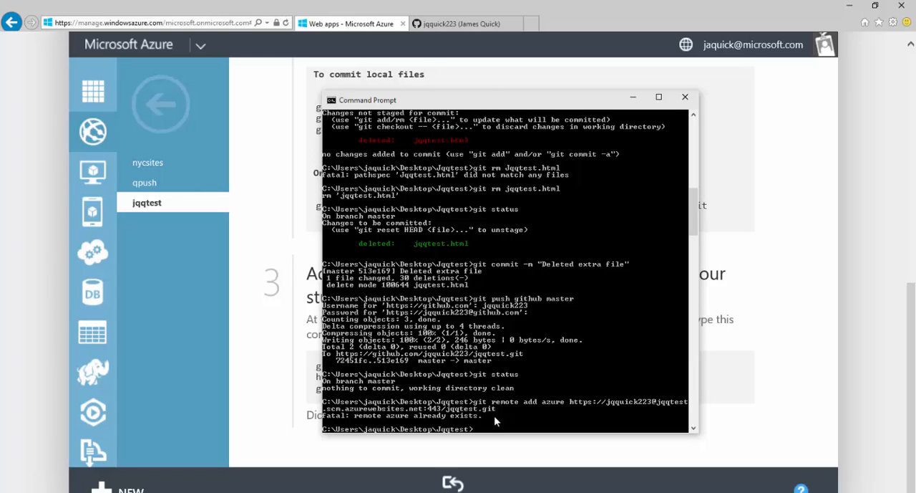
{"action": "mouse_move", "coordinate": [501, 425]}
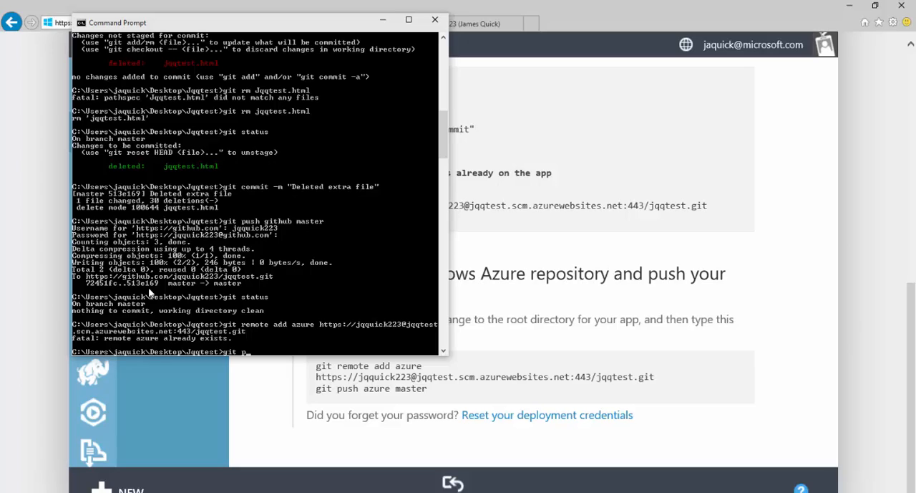
- Run 'git push azure master' to deploy the Jqqtest repo to Azure
{"action": "type", "text": "ush azure"}
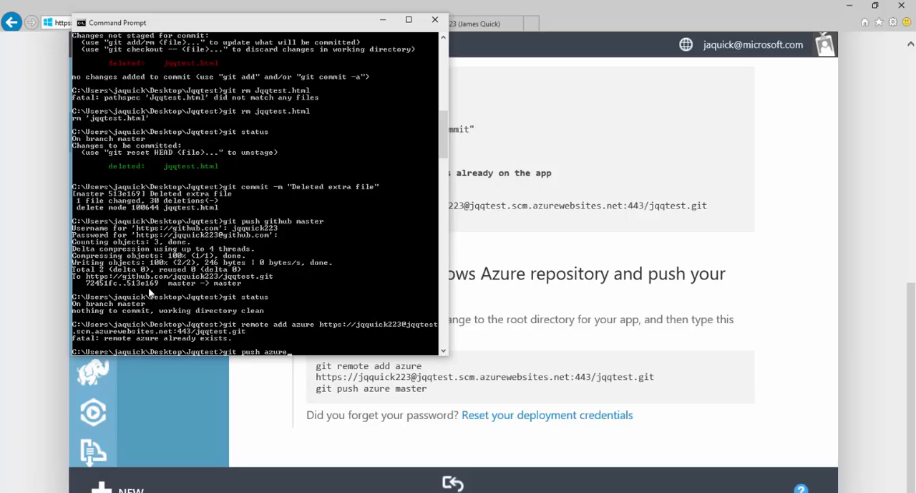
{"action": "type", "text": "master"}
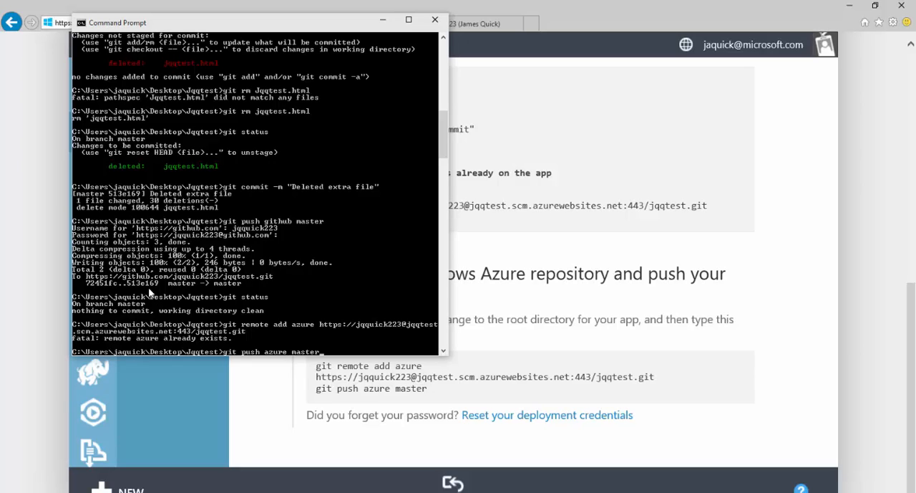
{"action": "key", "text": "enter"}
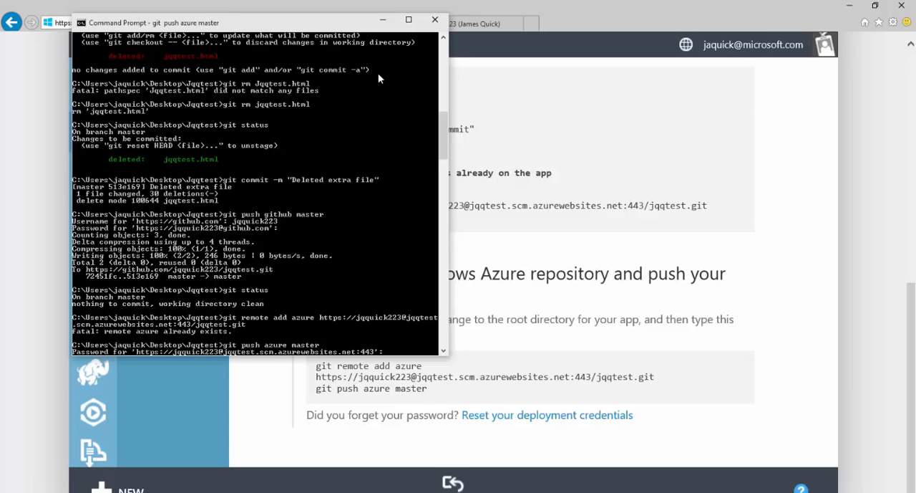
{"action": "scroll", "scroll_direction": "down", "scroll_amount": 3}
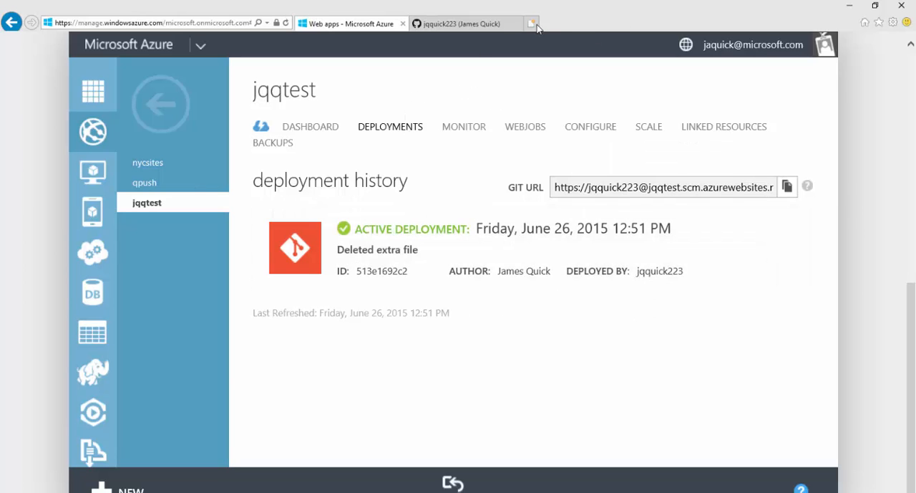
- Open a new browser tab to load jqqtest.azurewebsites.net
{"action": "left_click", "coordinate": [532, 23]}
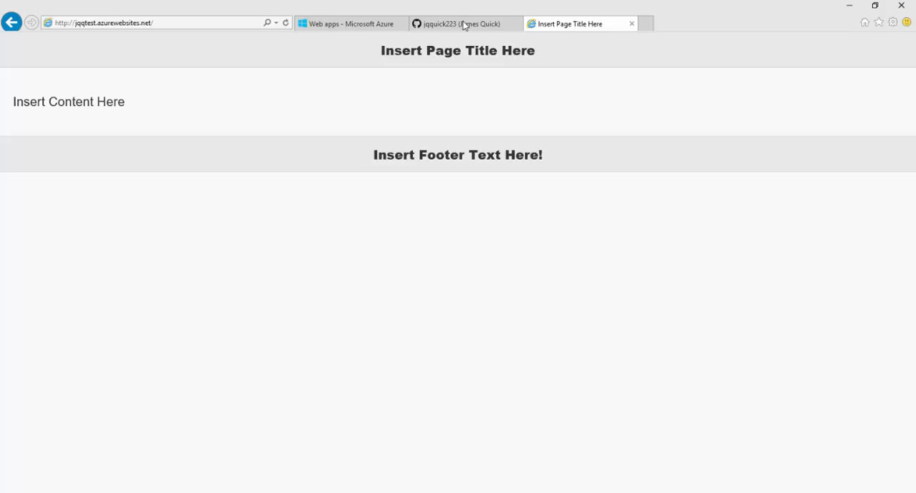
- Switch from the live site back to the 'Web apps - Microsoft Azure' tab
{"action": "left_click", "coordinate": [350, 23]}
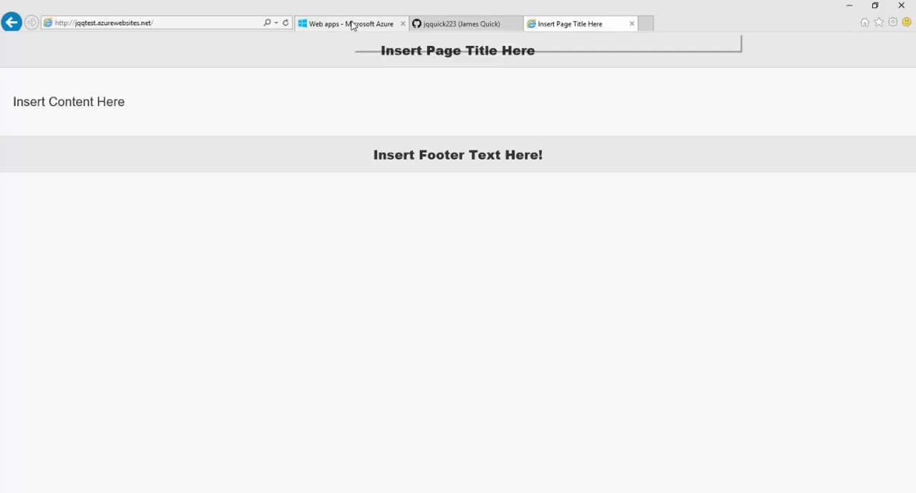
{"action": "left_click", "coordinate": [350, 23]}
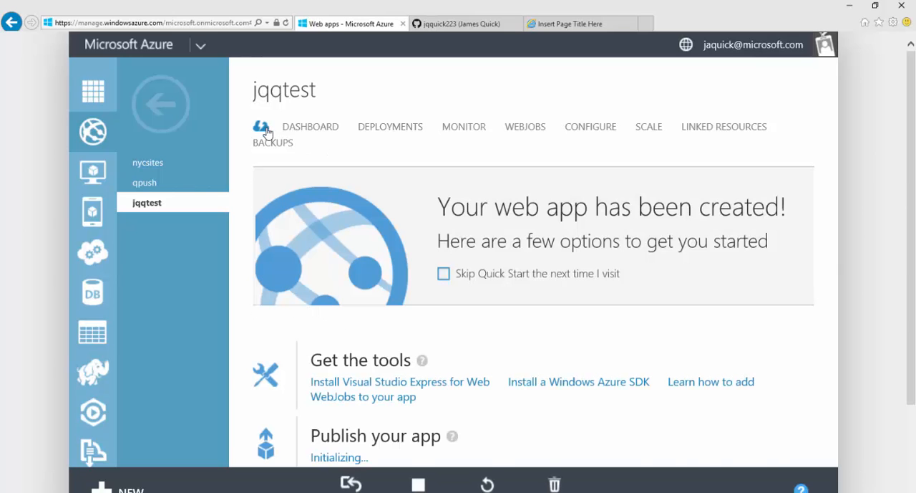
- Scroll jqqtest's dashboard, review the deployment credentials reset form, and close it unchanged
{"action": "scroll", "scroll_direction": "down", "scroll_amount": 3}
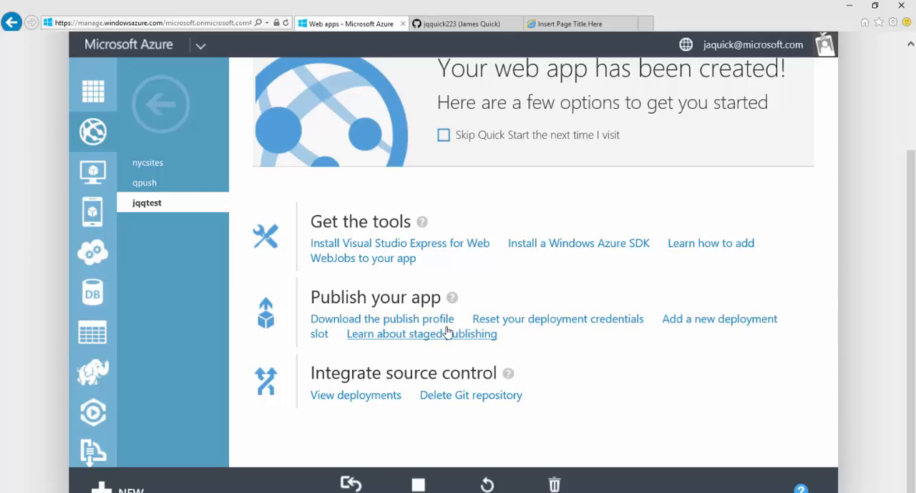
{"action": "mouse_move", "coordinate": [572, 319]}
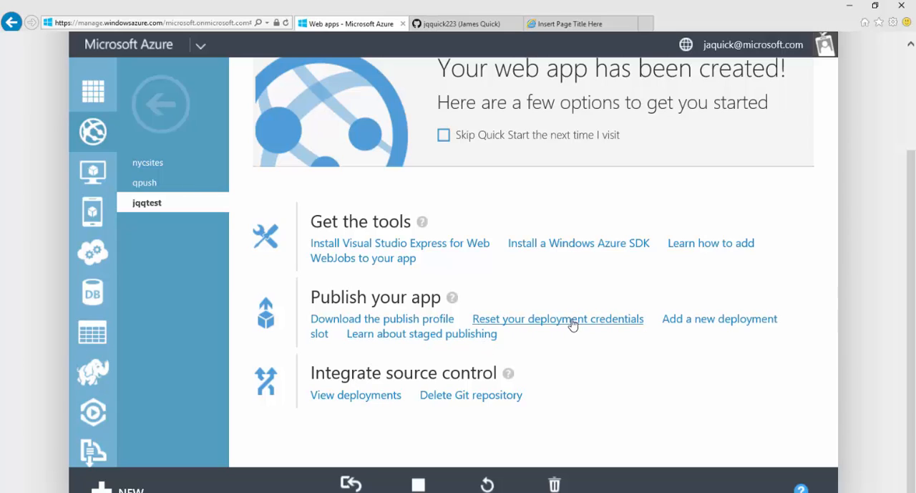
{"action": "mouse_move", "coordinate": [573, 324]}
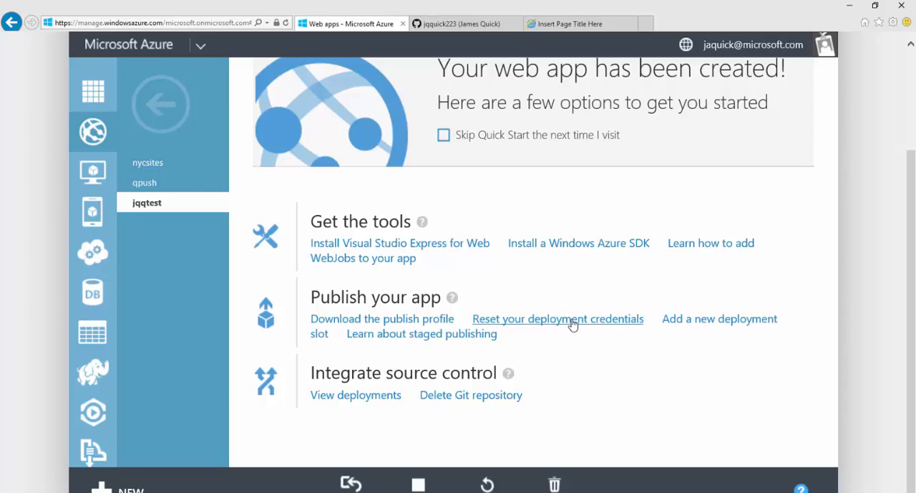
{"action": "mouse_move", "coordinate": [652, 317]}
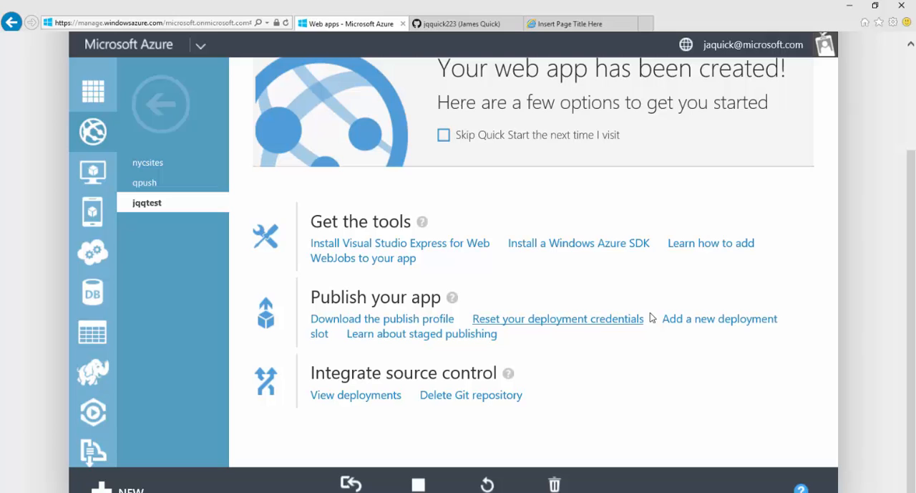
{"action": "mouse_move", "coordinate": [452, 297]}
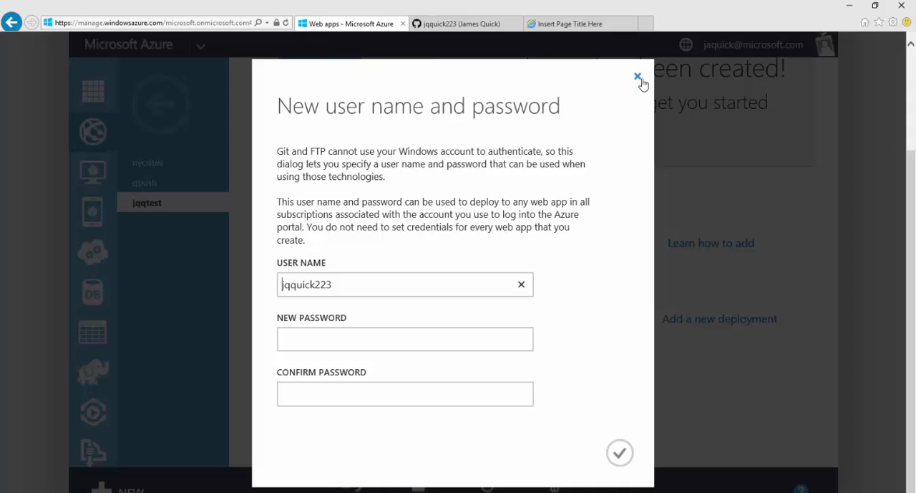
{"action": "left_click", "coordinate": [638, 76]}
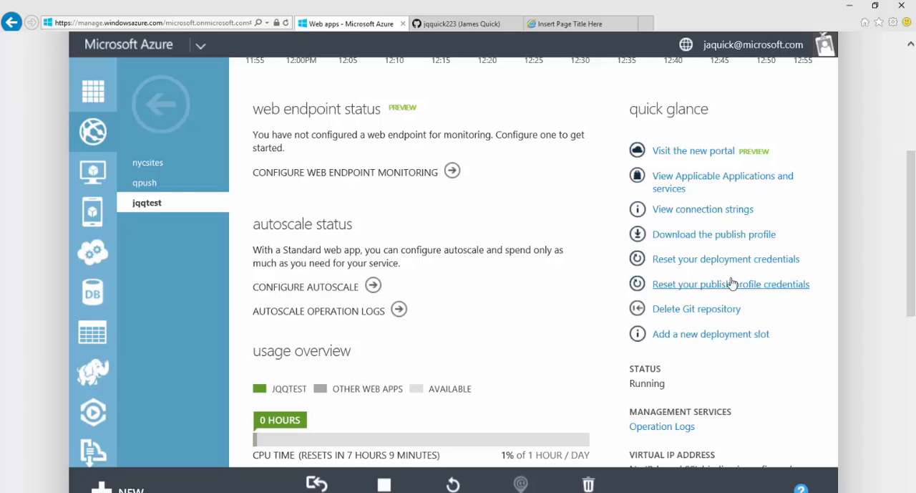
{"action": "mouse_move", "coordinate": [725, 258]}
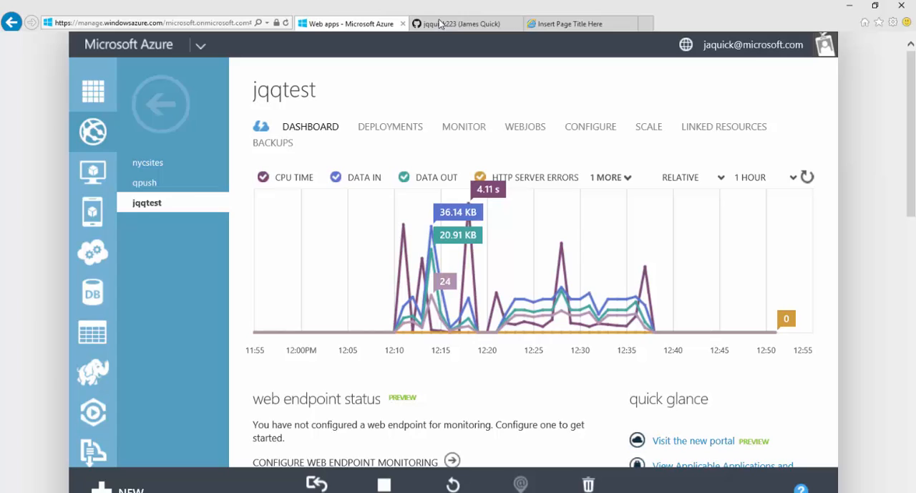
{"action": "mouse_move", "coordinate": [476, 117]}
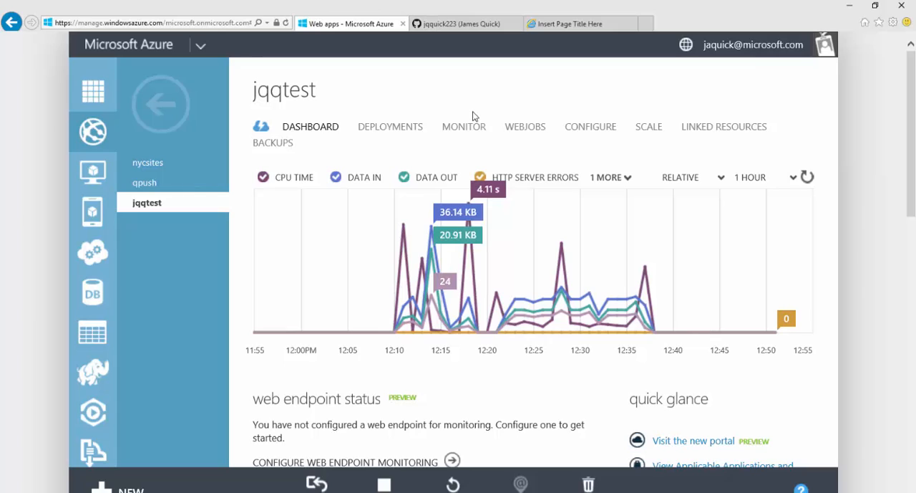
{"action": "mouse_move", "coordinate": [458, 115]}
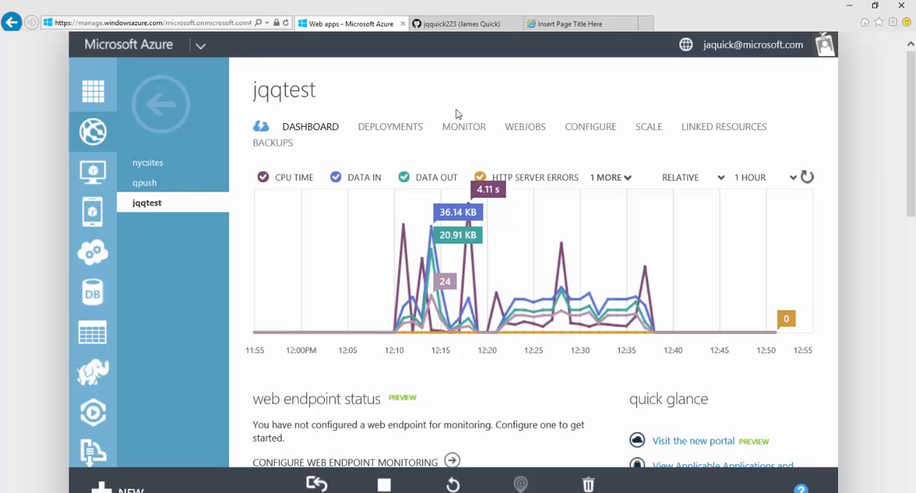
{"action": "mouse_move", "coordinate": [428, 105]}
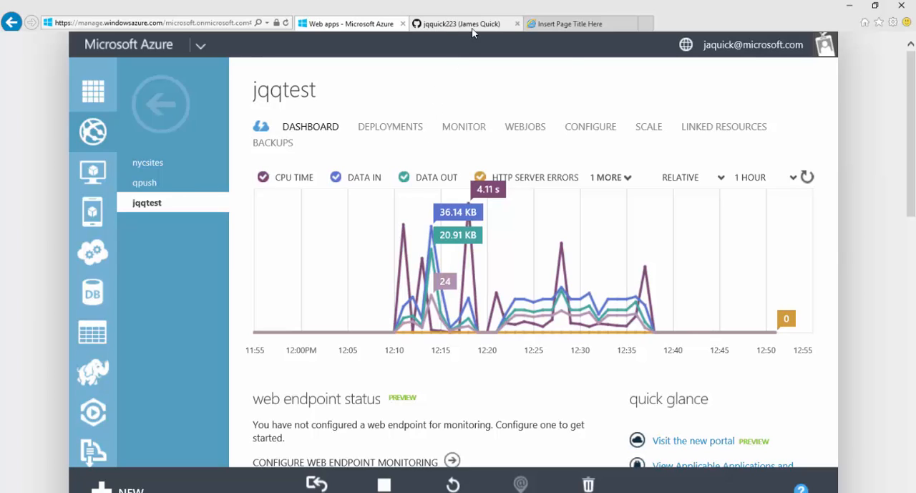
{"action": "mouse_move", "coordinate": [462, 24]}
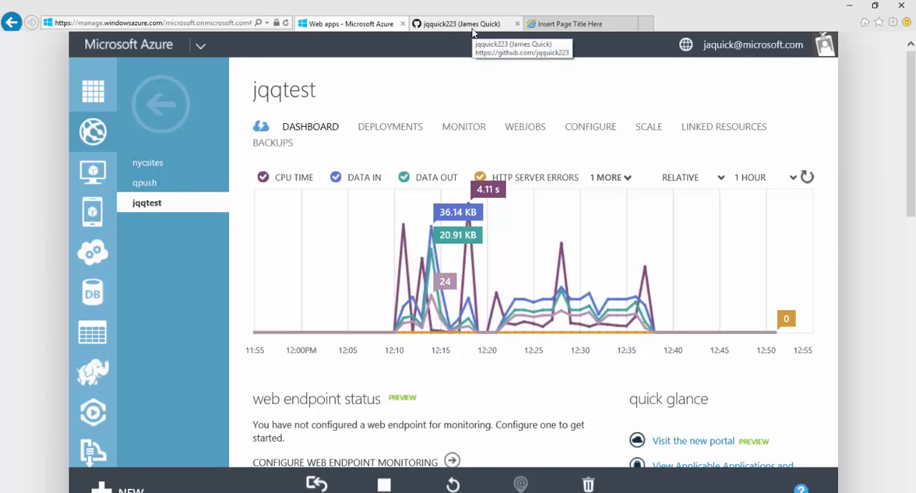